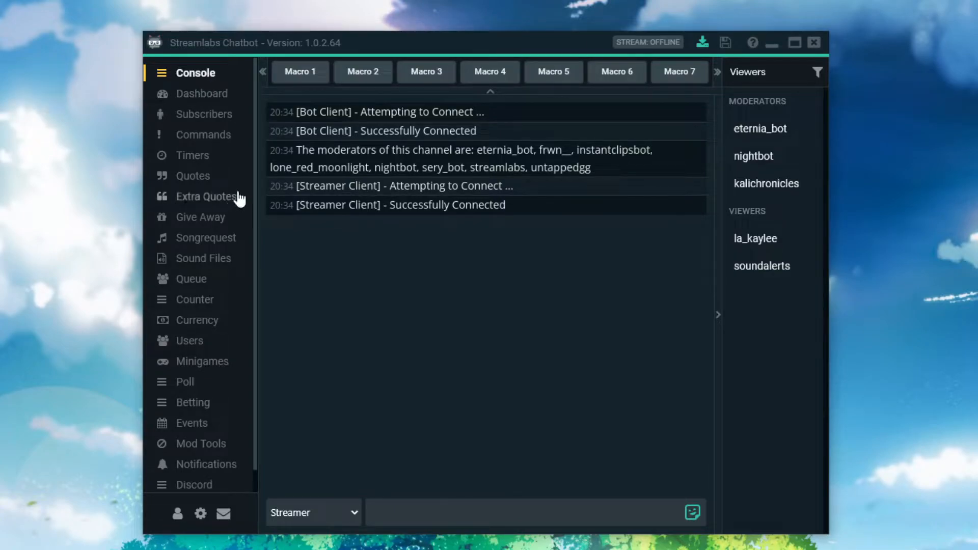
pyautogui.moveTo(524, 271)
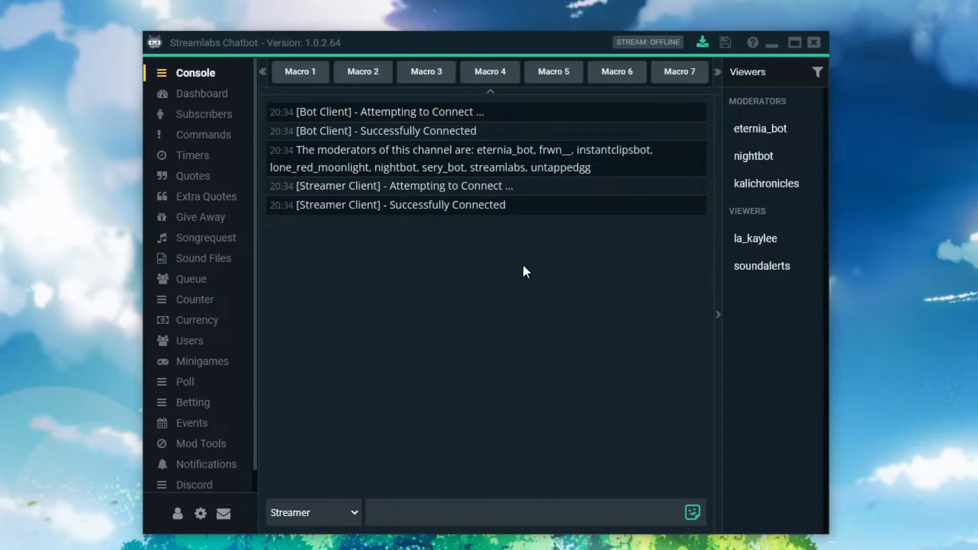
pyautogui.moveTo(207, 161)
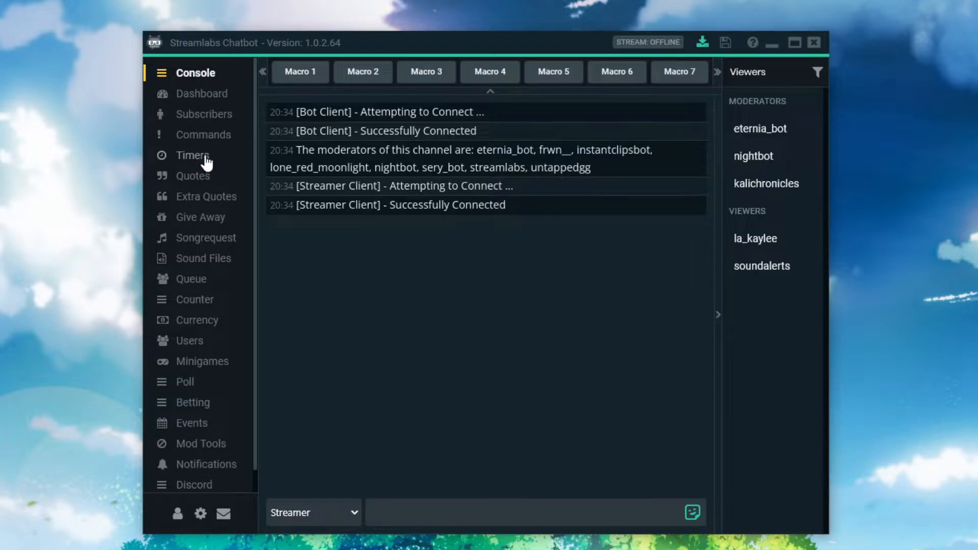
# - Go to the Timers page and bring up Global Timer Settings (12-minute interval, 0 minimum chat lines)
pyautogui.click(194, 154)
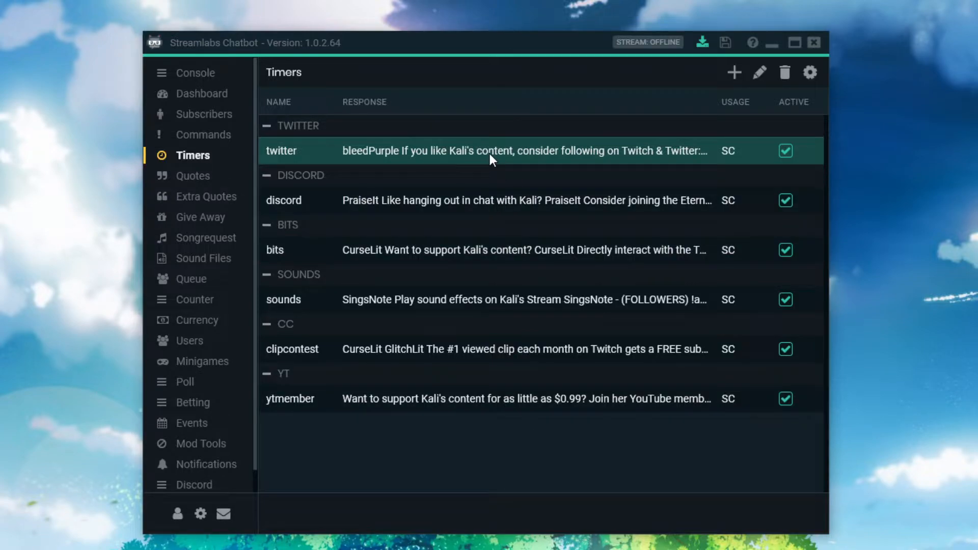
pyautogui.moveTo(488, 139)
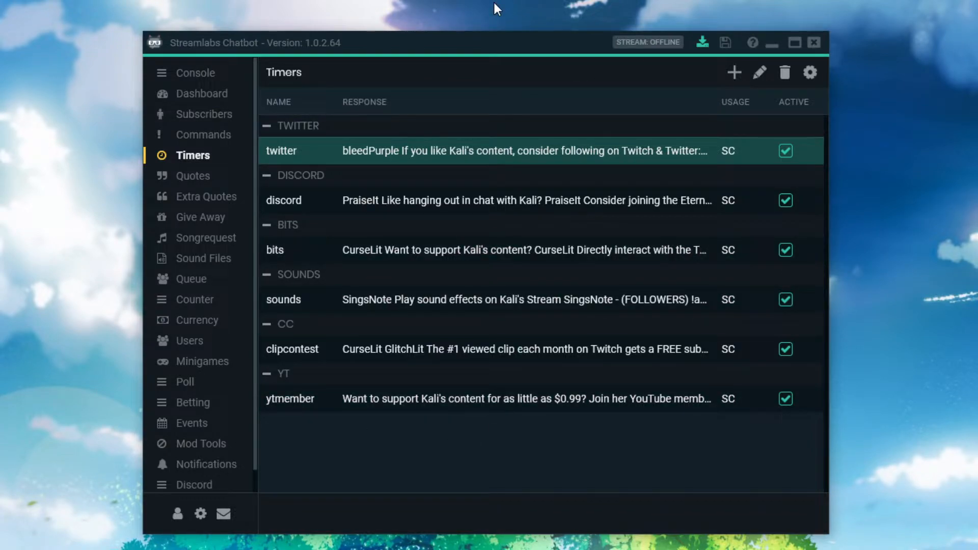
pyautogui.moveTo(196, 27)
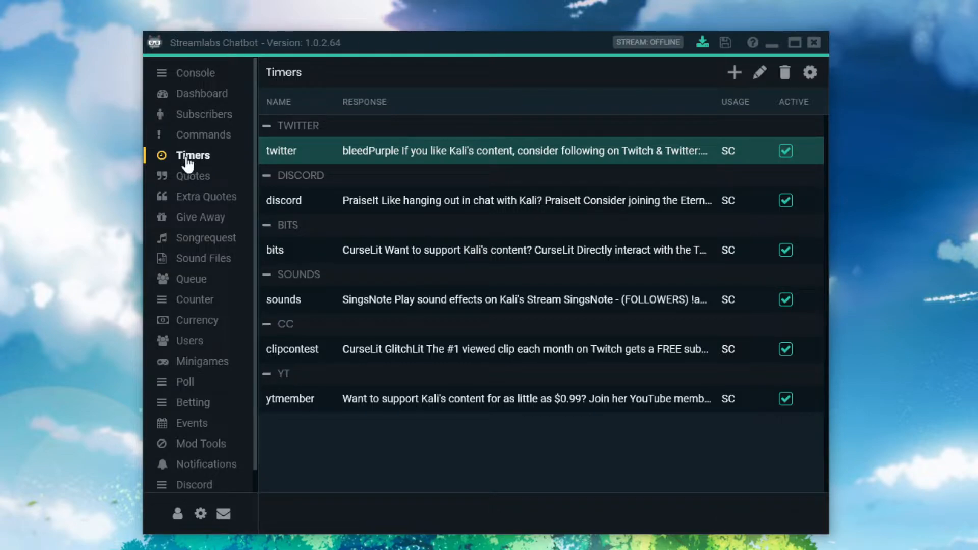
pyautogui.moveTo(212, 161)
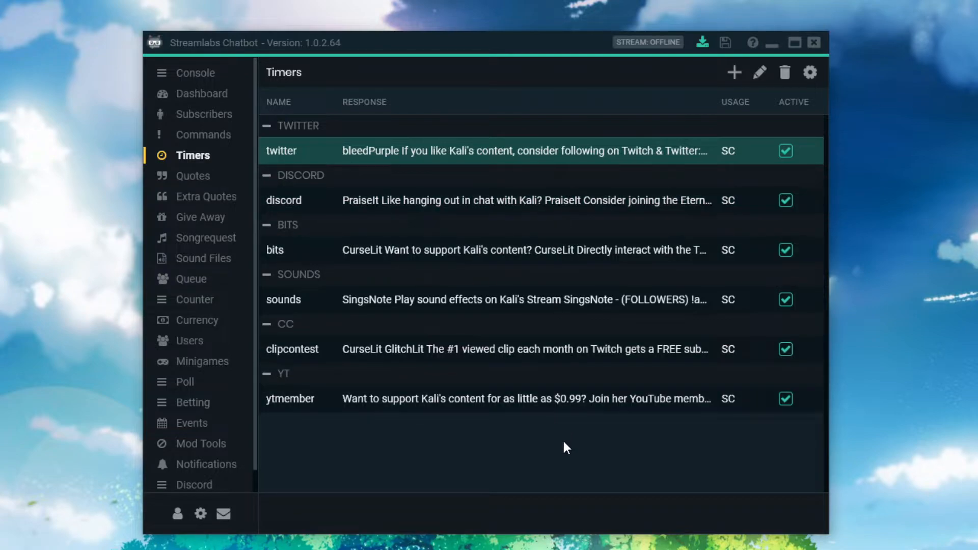
pyautogui.moveTo(555, 449)
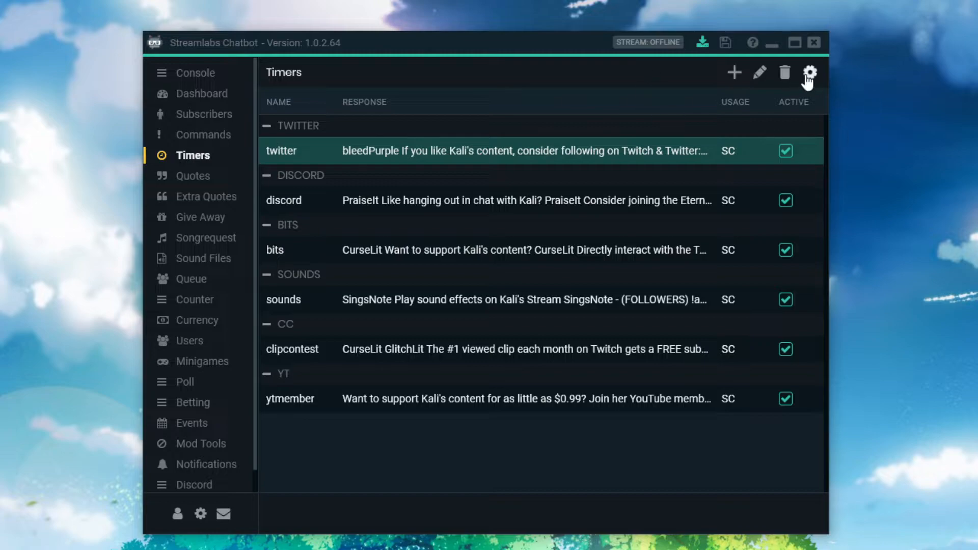
pyautogui.click(809, 72)
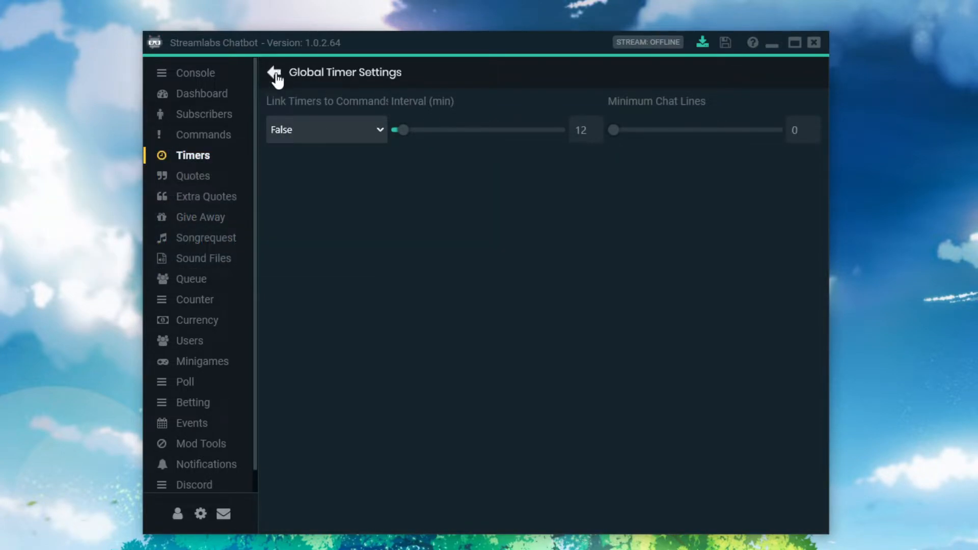
# - Go back from Global Timer Settings to the list of six chat timers
pyautogui.click(273, 72)
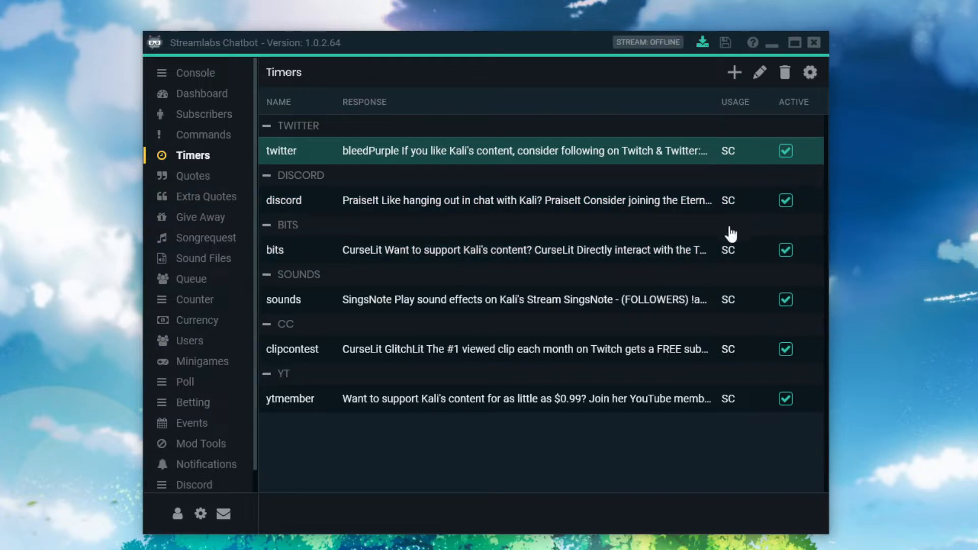
pyautogui.moveTo(503, 323)
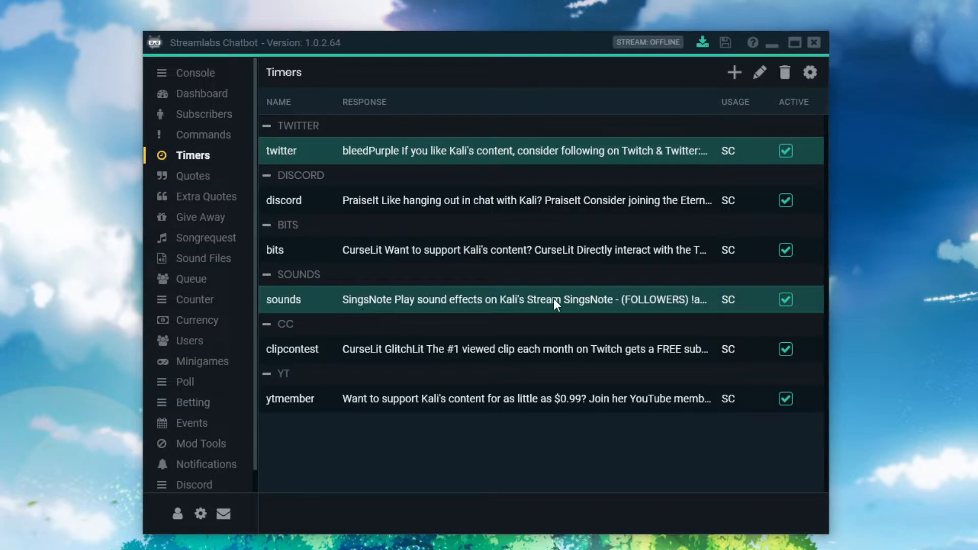
pyautogui.moveTo(504, 318)
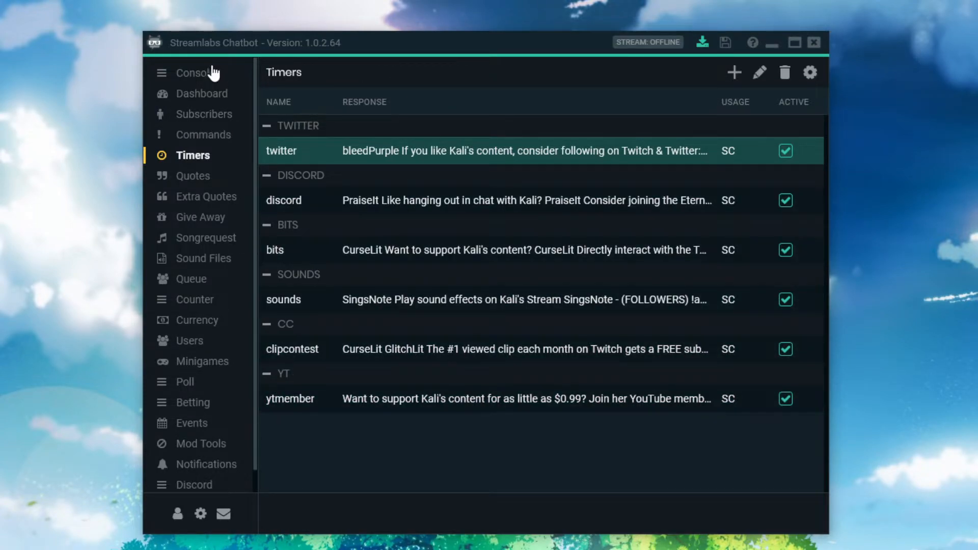
pyautogui.moveTo(809, 72)
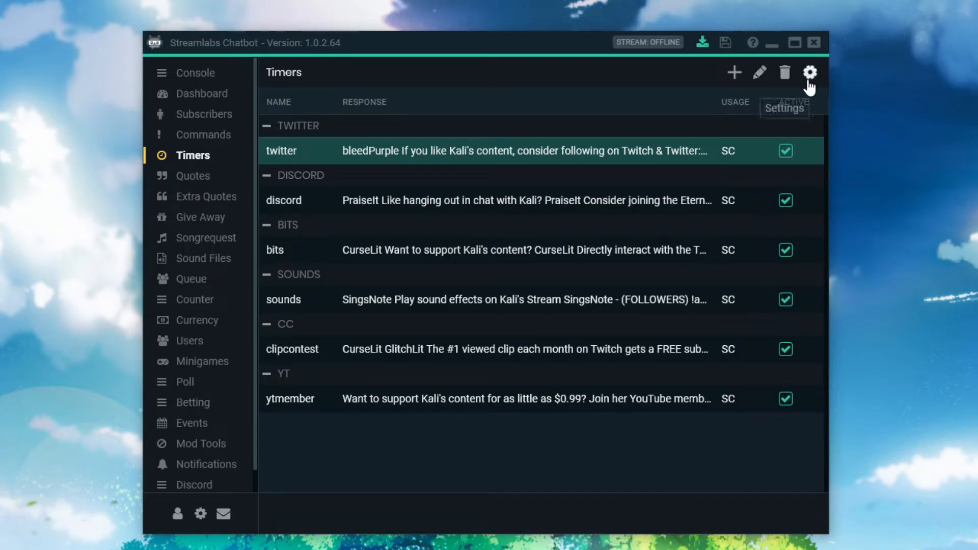
pyautogui.moveTo(735, 72)
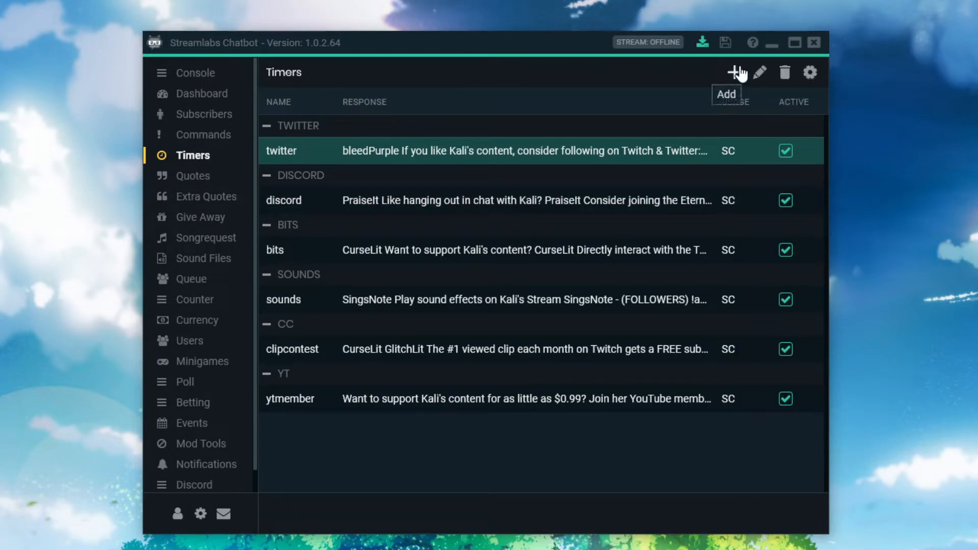
pyautogui.click(735, 73)
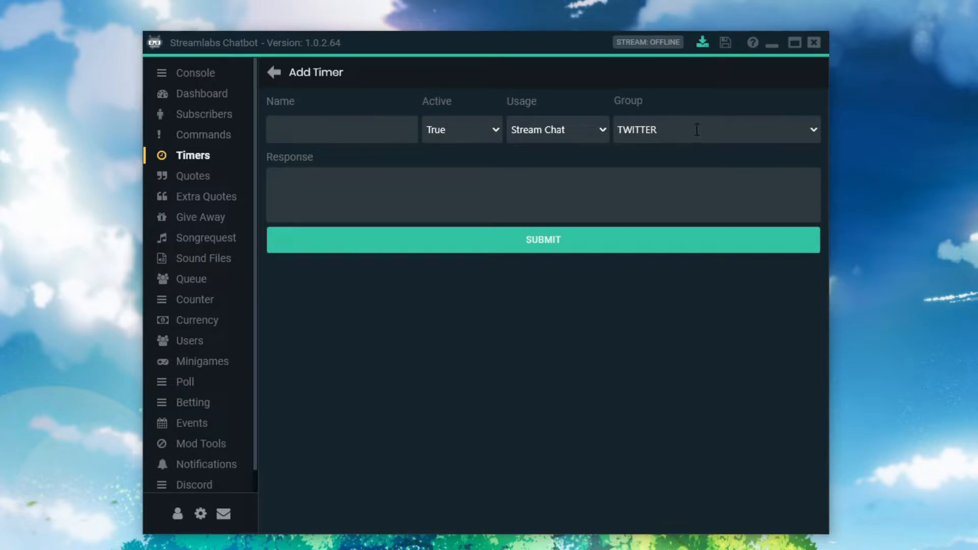
pyautogui.doubleClick(636, 130)
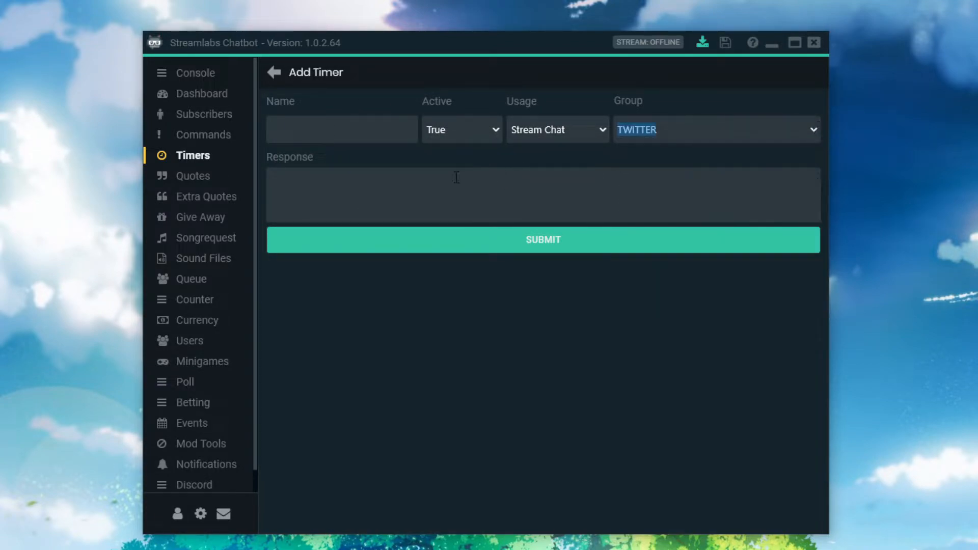
pyautogui.click(556, 129)
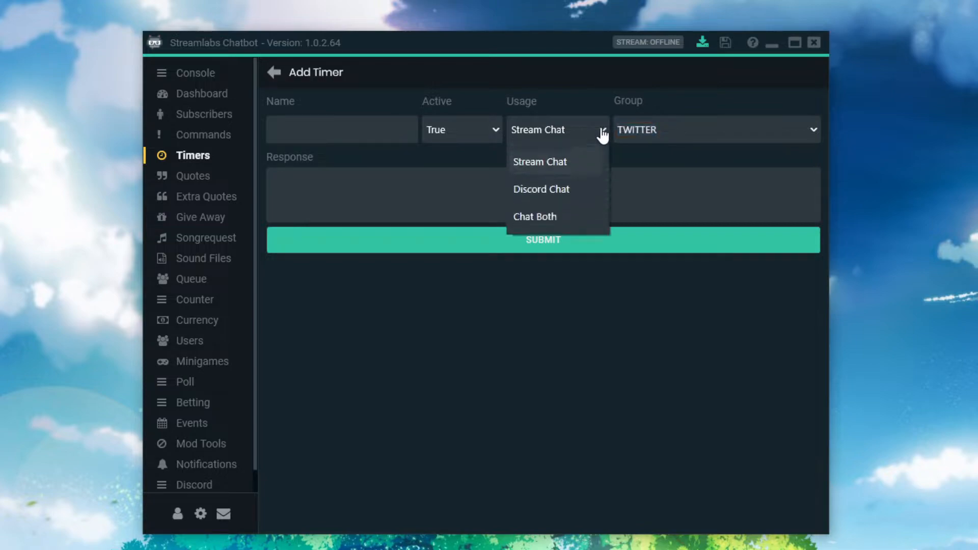
pyautogui.click(540, 162)
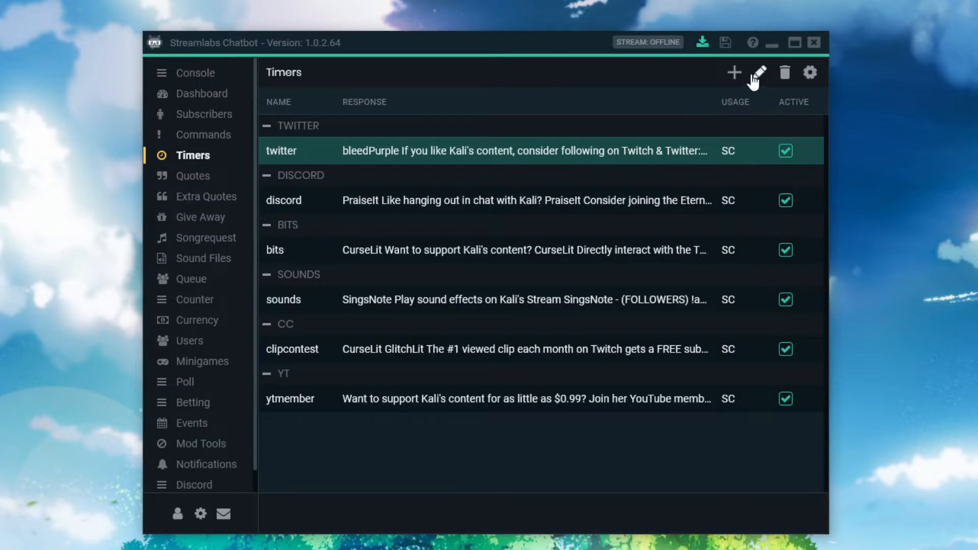
pyautogui.moveTo(760, 73)
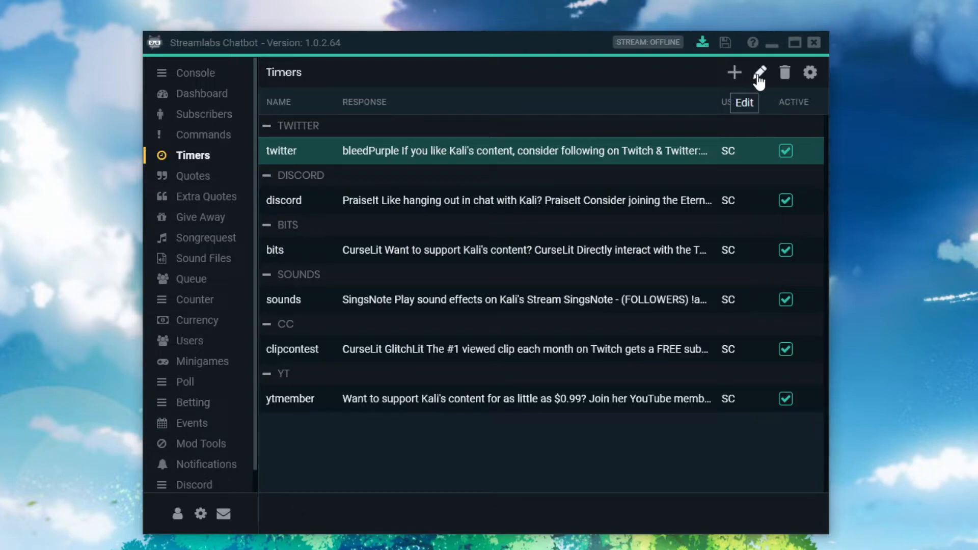
pyautogui.click(760, 73)
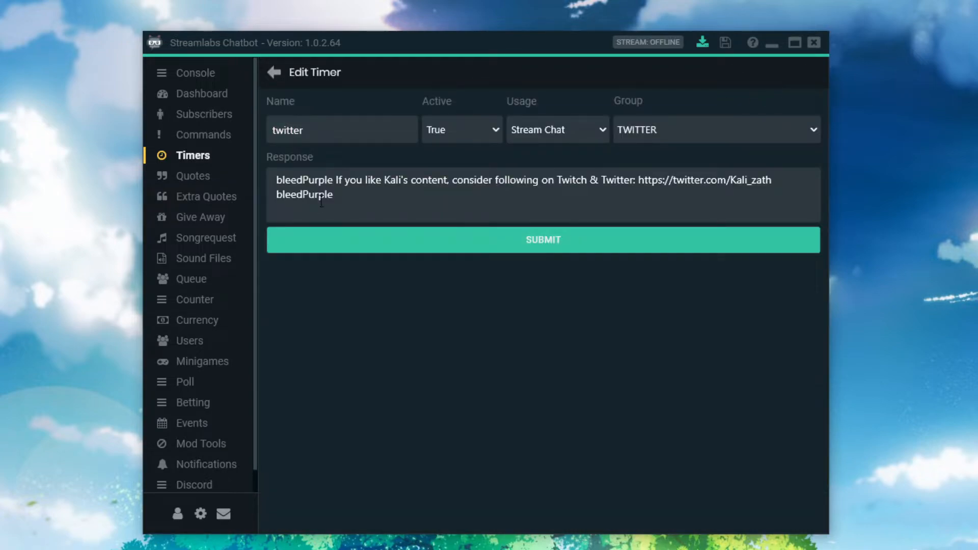
pyautogui.doubleClick(315, 179)
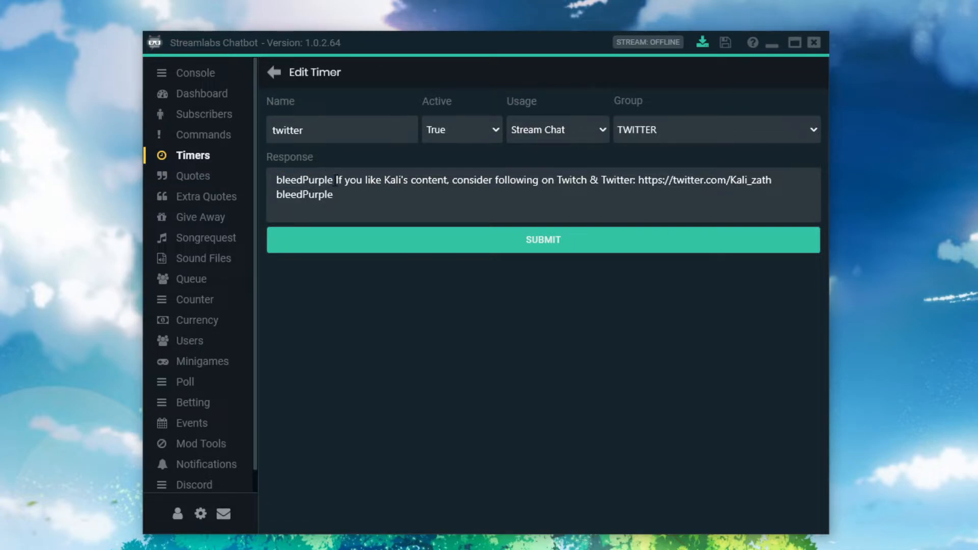
pyautogui.doubleClick(305, 180)
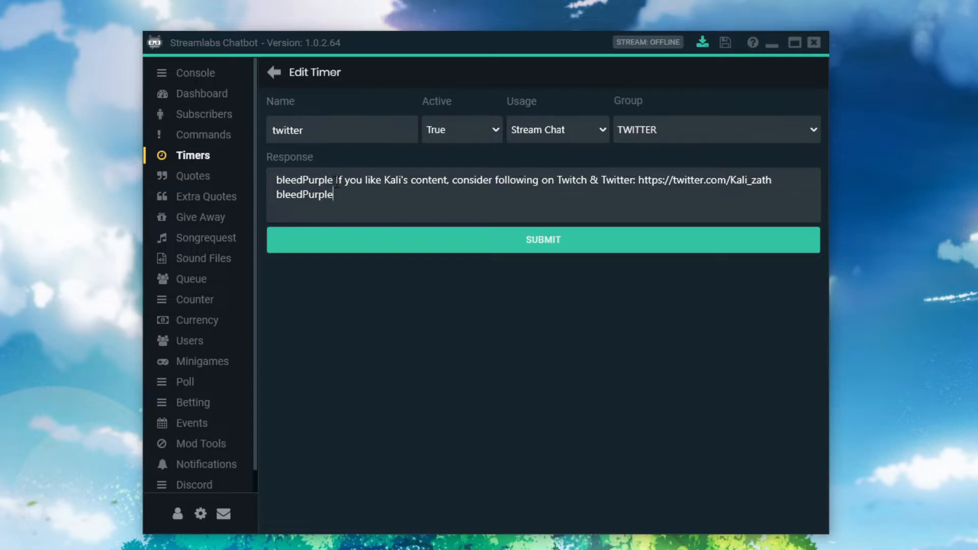
pyautogui.doubleClick(304, 180)
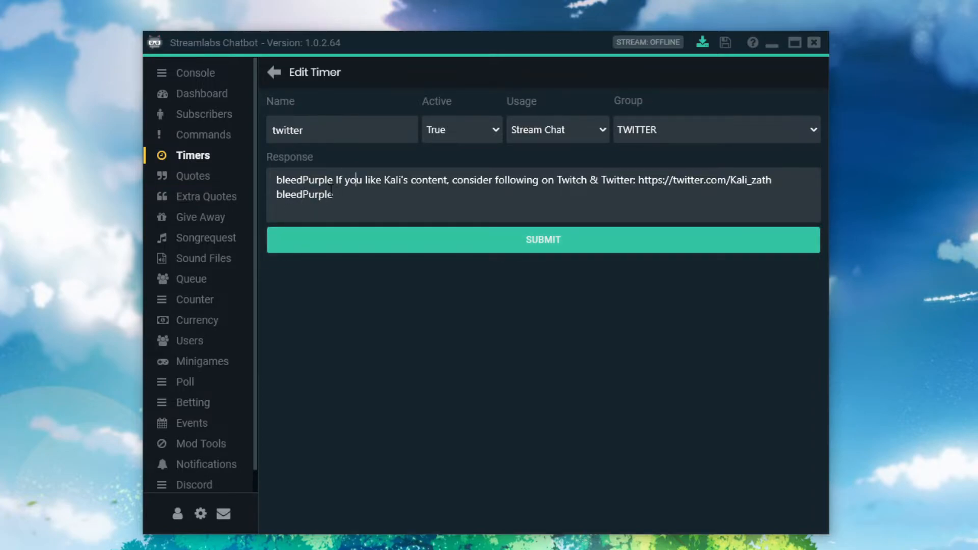
pyautogui.doubleClick(304, 179)
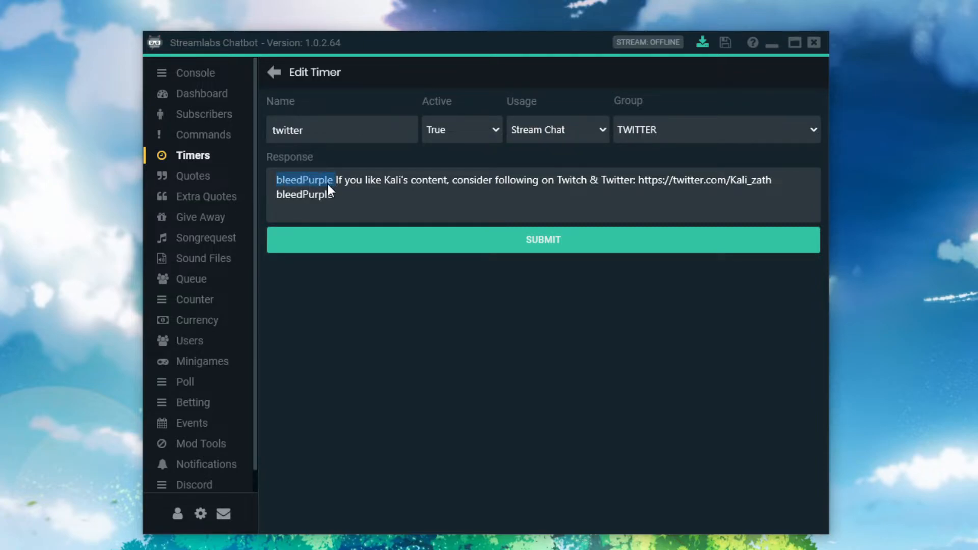
pyautogui.moveTo(869, 167)
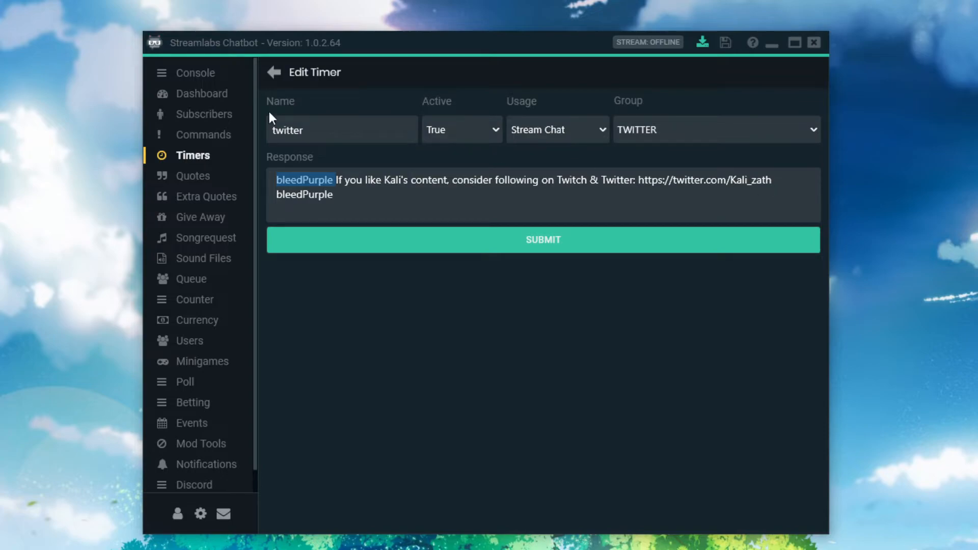
pyautogui.click(273, 71)
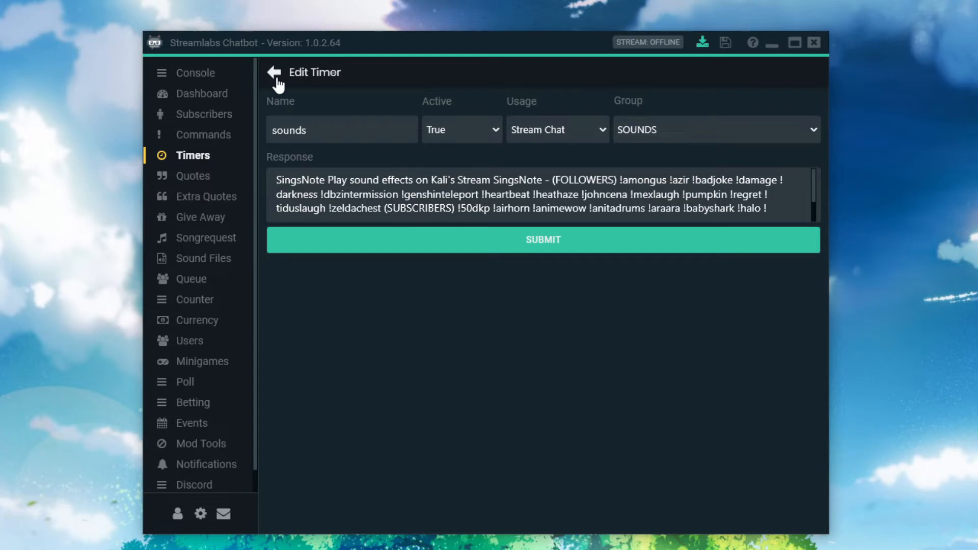
# - Return from the sounds timer editor to the Timers list
pyautogui.click(273, 73)
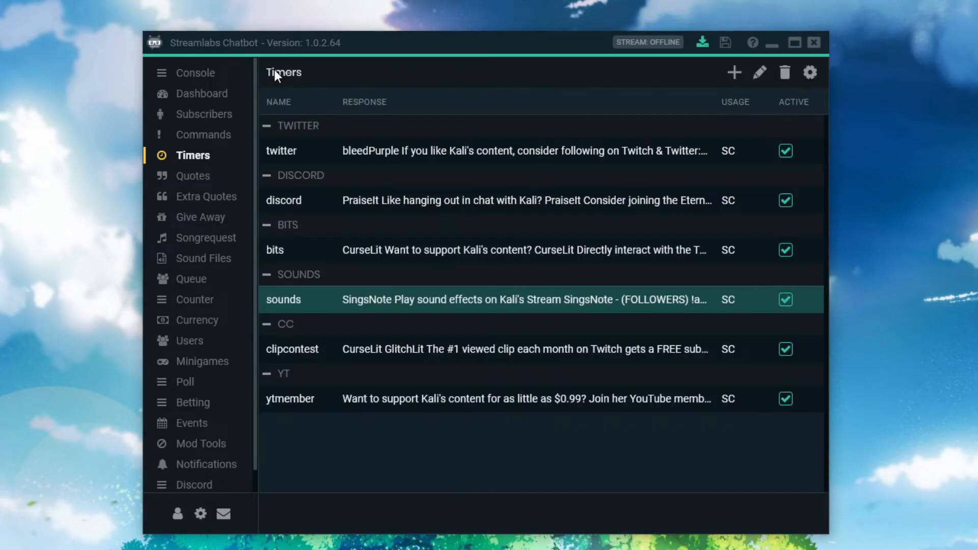
pyautogui.moveTo(759, 74)
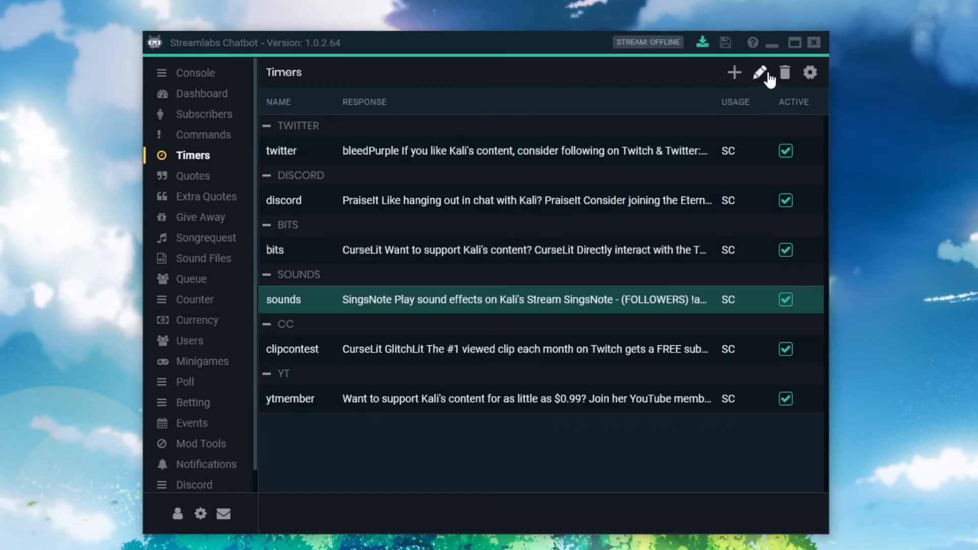
# - Bring up Global Timer Settings again showing the 12-minute interval and 0 minimum chat lines
pyautogui.click(810, 72)
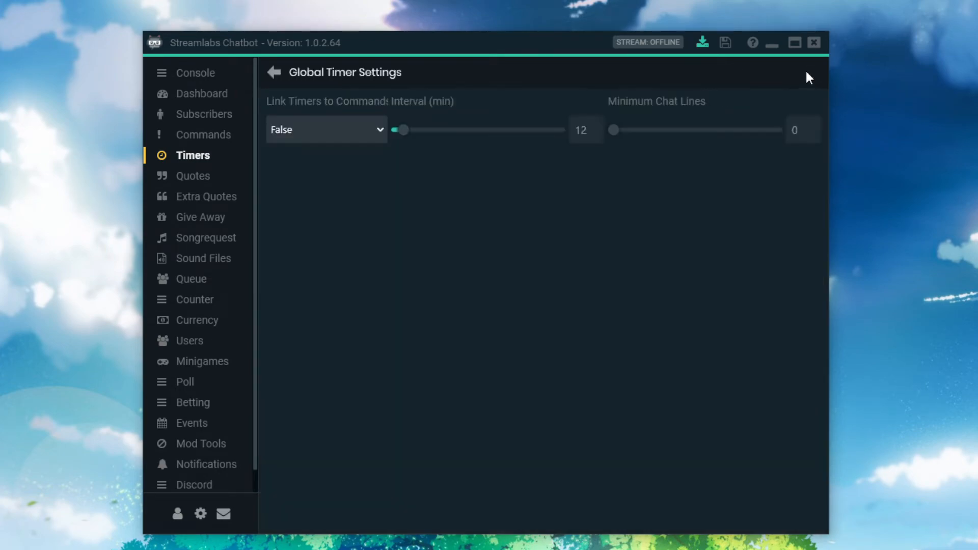
pyautogui.moveTo(371, 143)
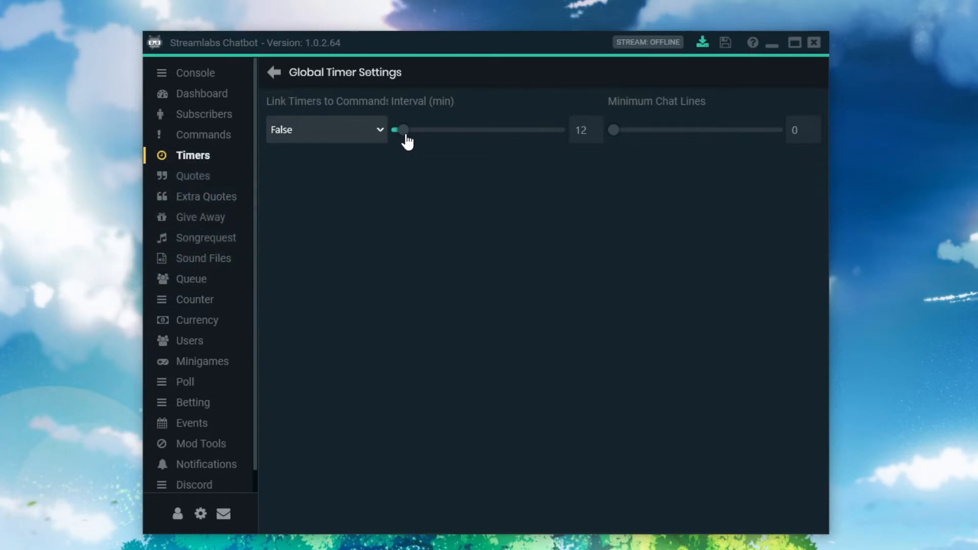
pyautogui.moveTo(405, 140)
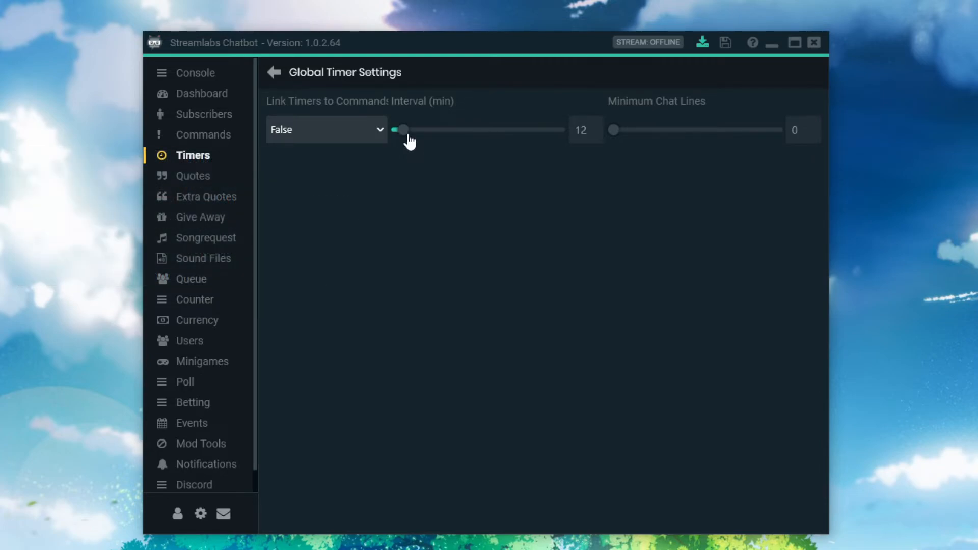
pyautogui.moveTo(660, 182)
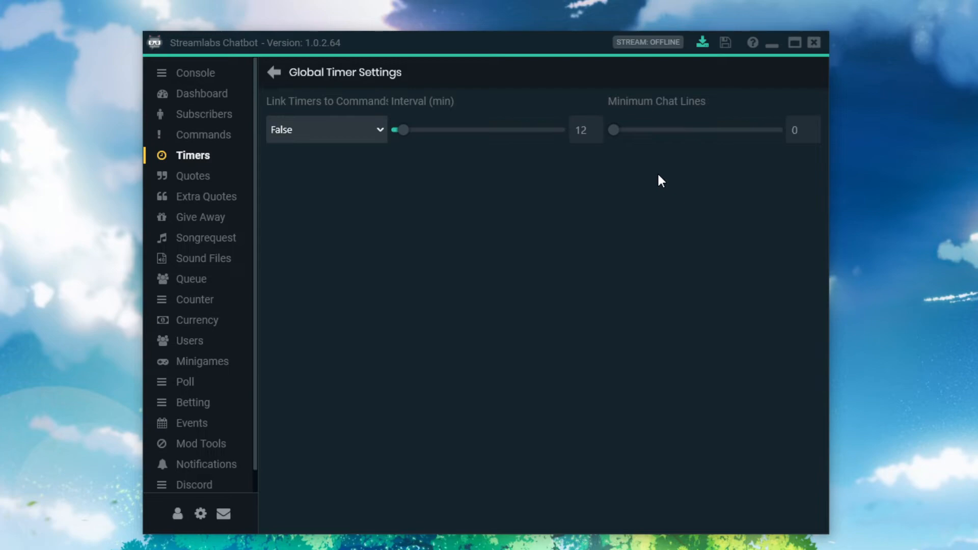
pyautogui.moveTo(712, 174)
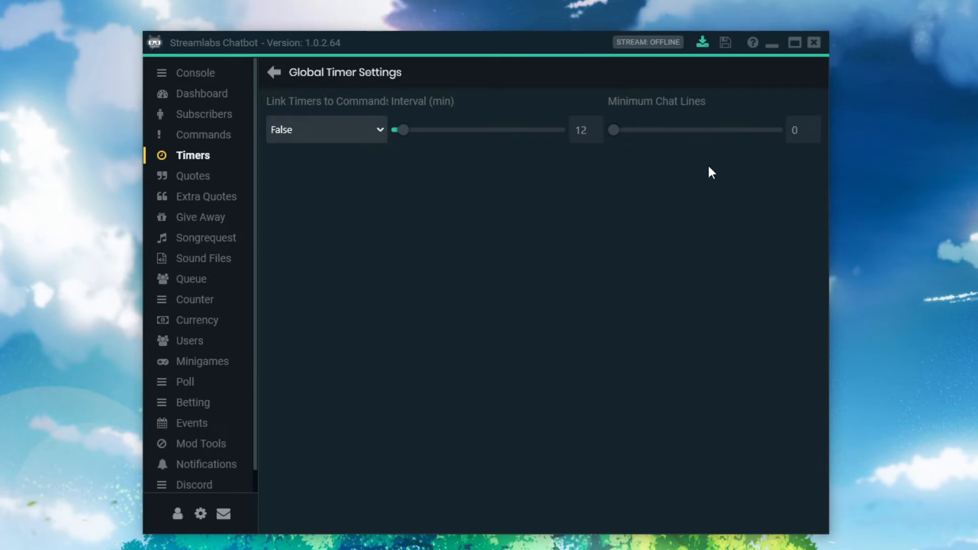
pyautogui.moveTo(805, 135)
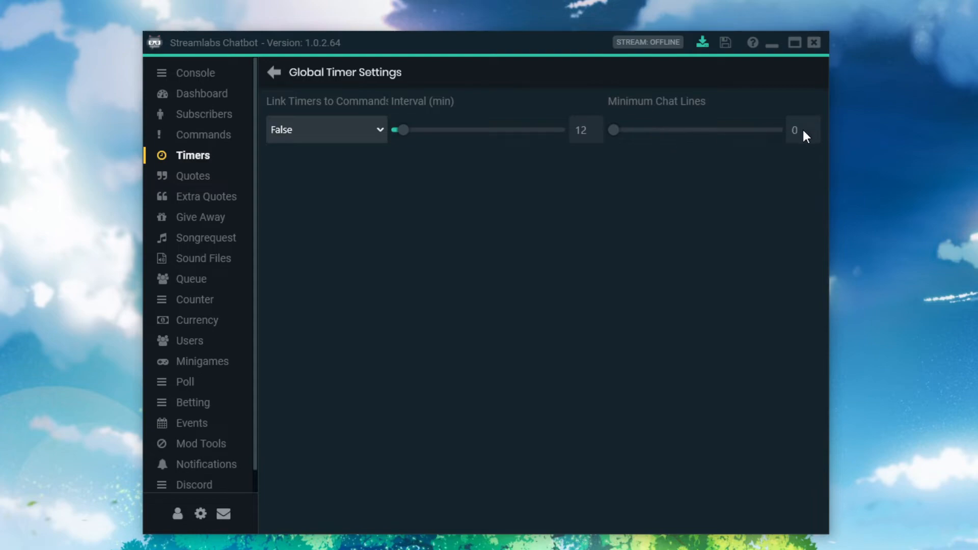
pyautogui.moveTo(274, 72)
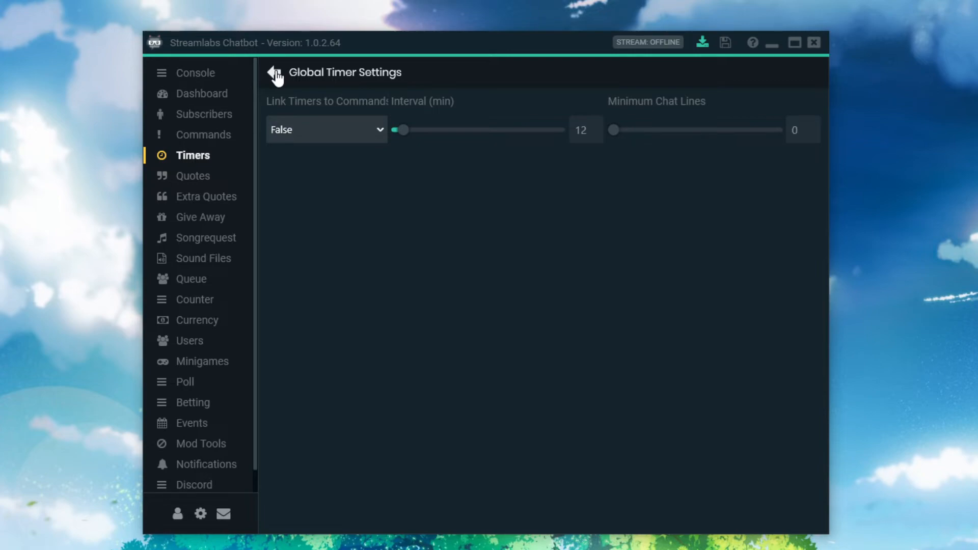
pyautogui.moveTo(539, 157)
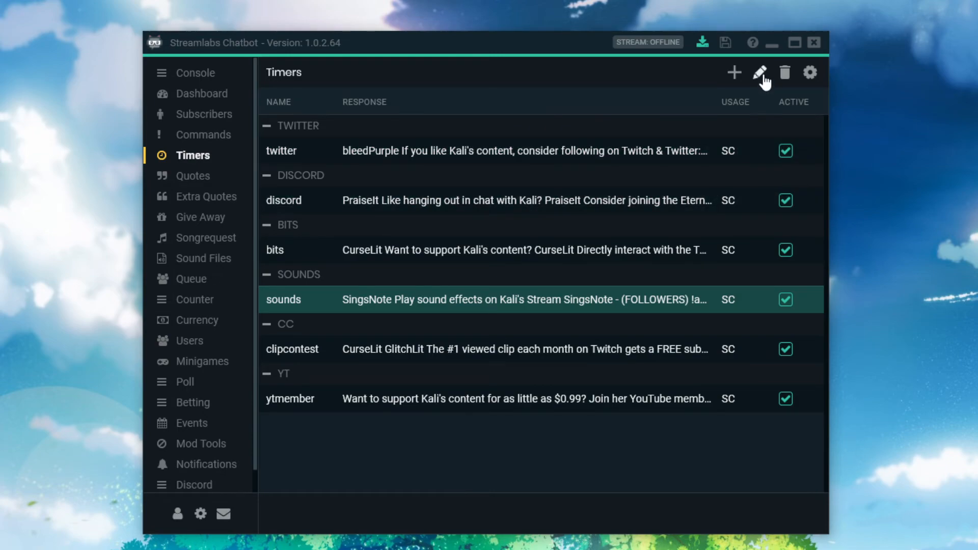
pyautogui.moveTo(667, 103)
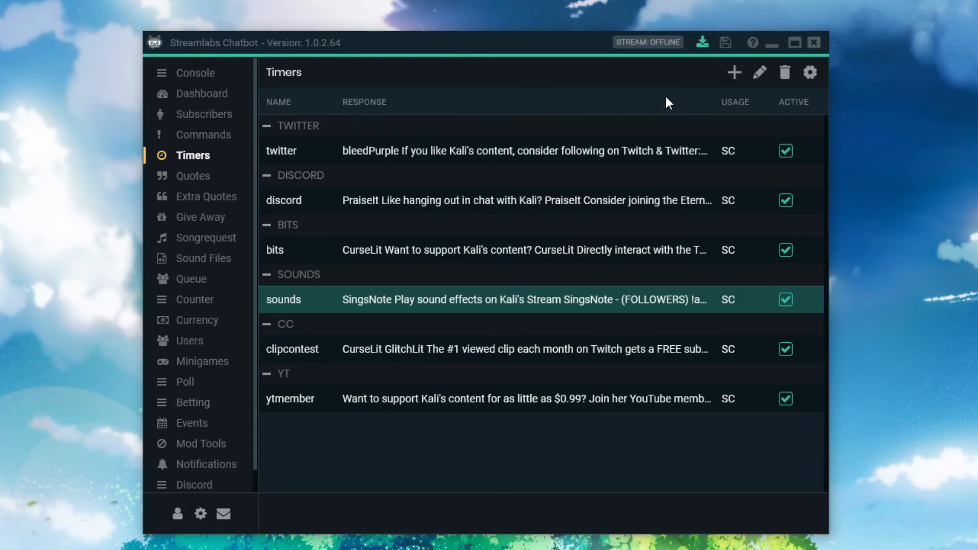
pyautogui.moveTo(446, 336)
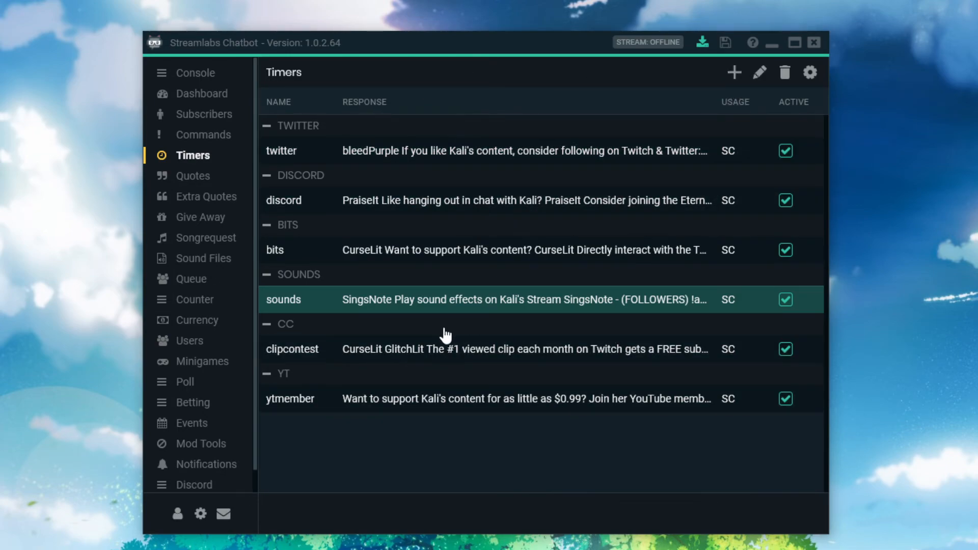